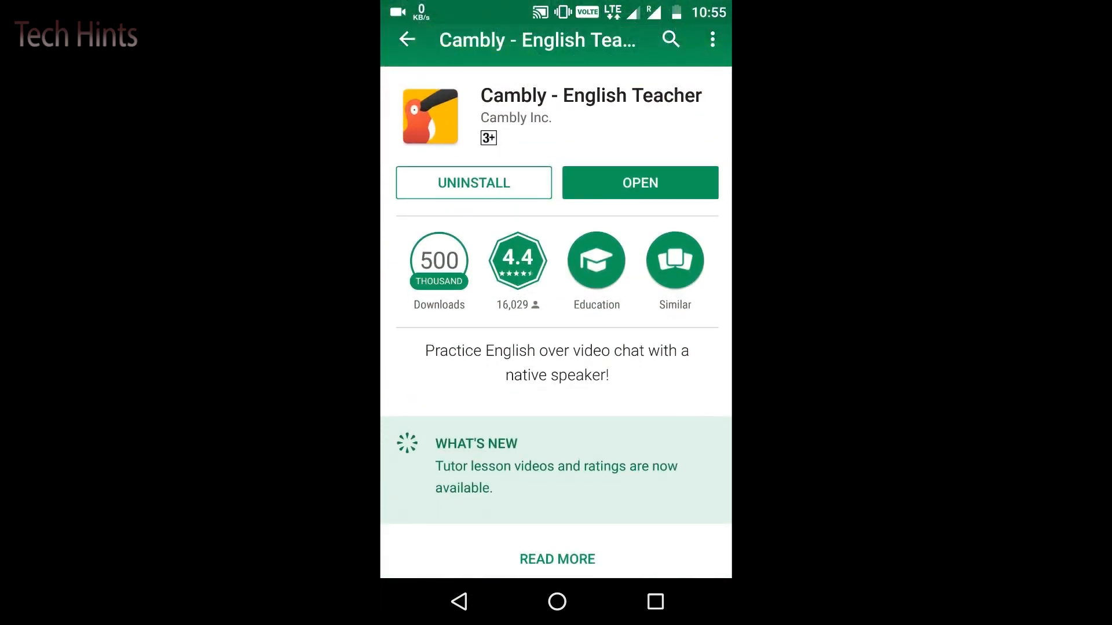
Launch Cambly from its Play Store page and show the online tutors list.
scroll("down", 3)
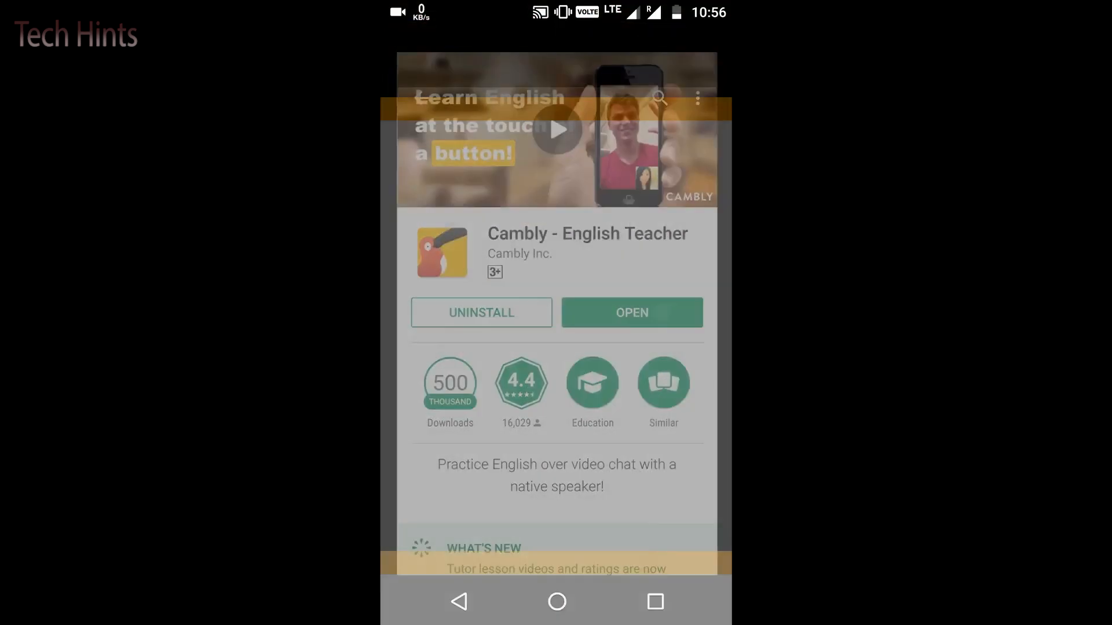
left_click(630, 312)
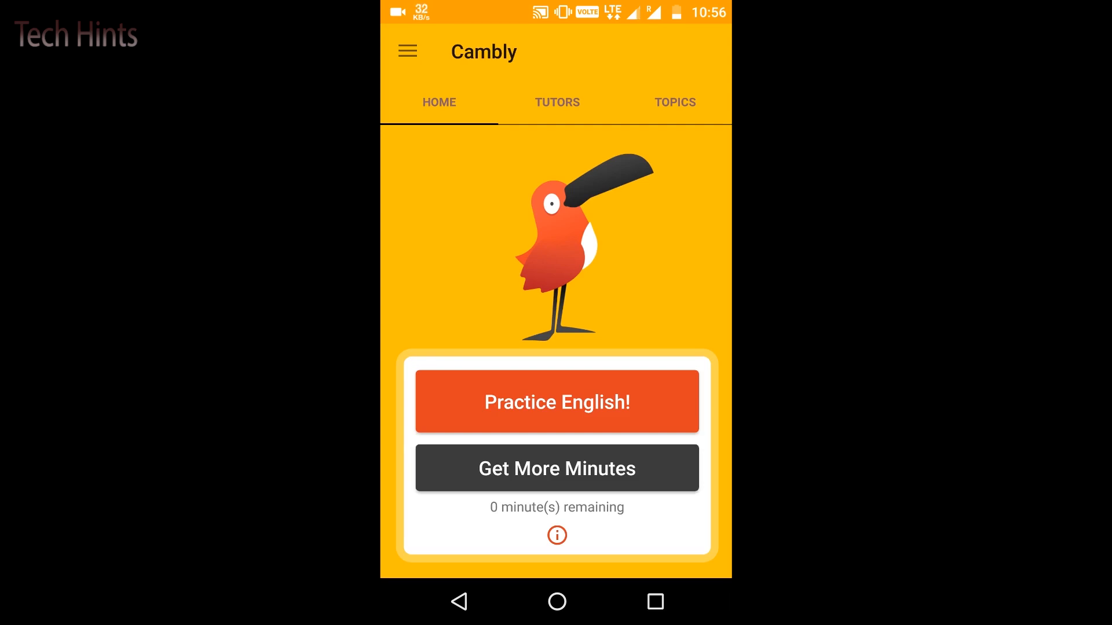
left_click(555, 468)
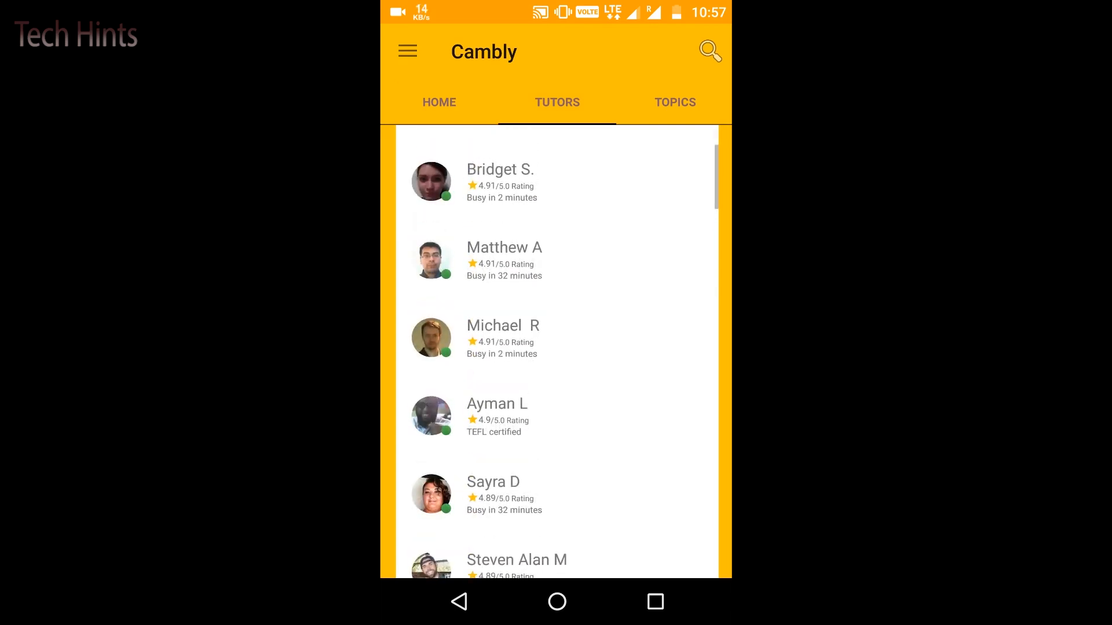
Browse through the tutors list to see more tutors, ratings and availability.
scroll("up", 3)
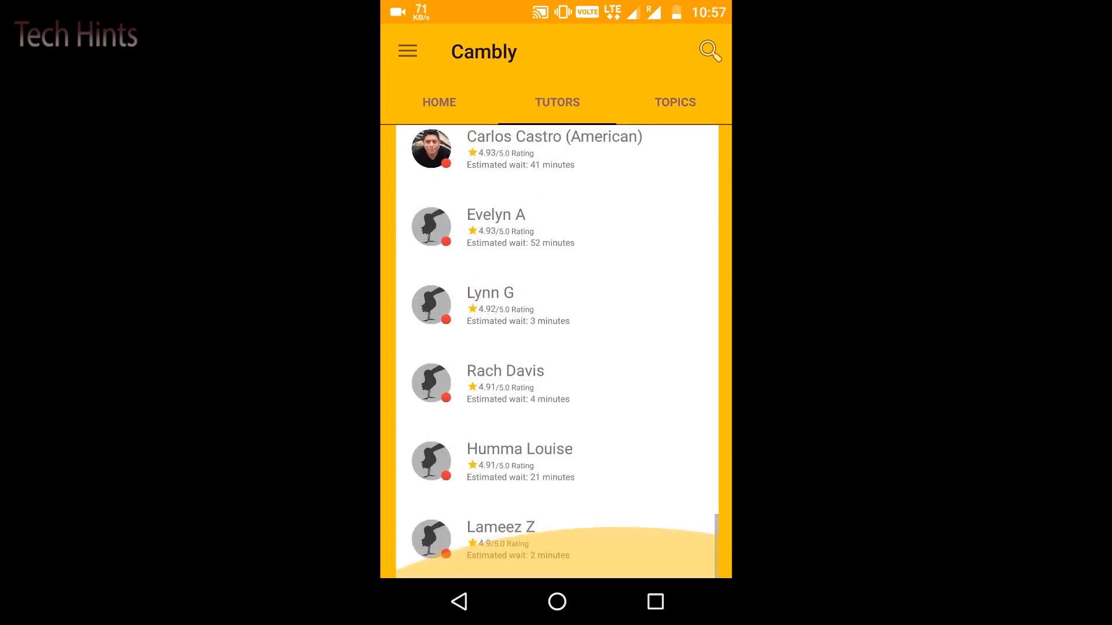
scroll("up", 3)
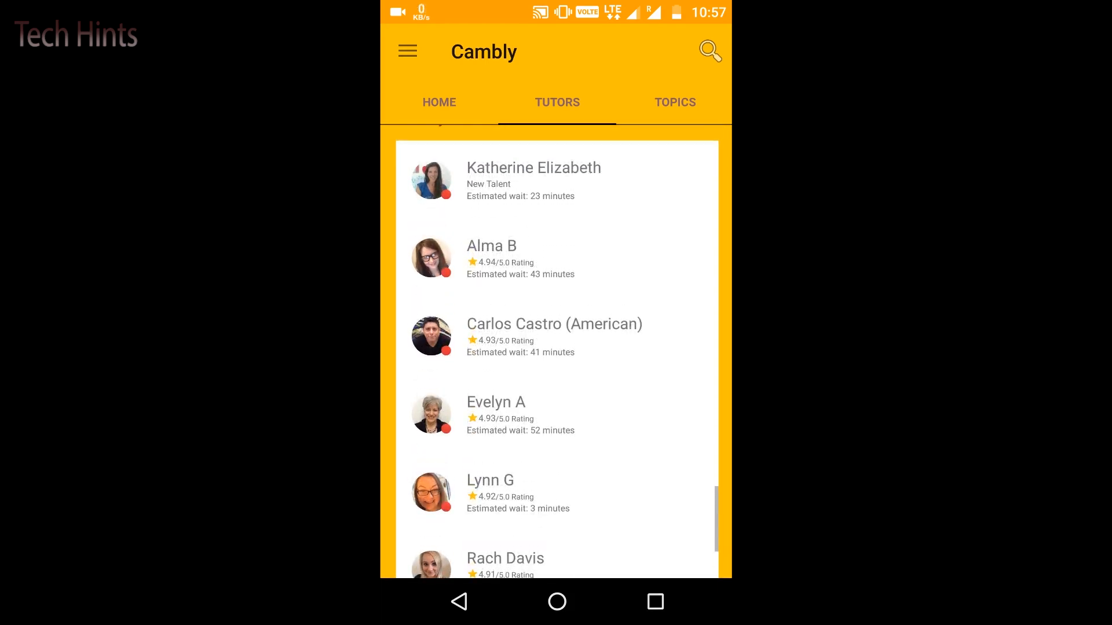
scroll("down", 3)
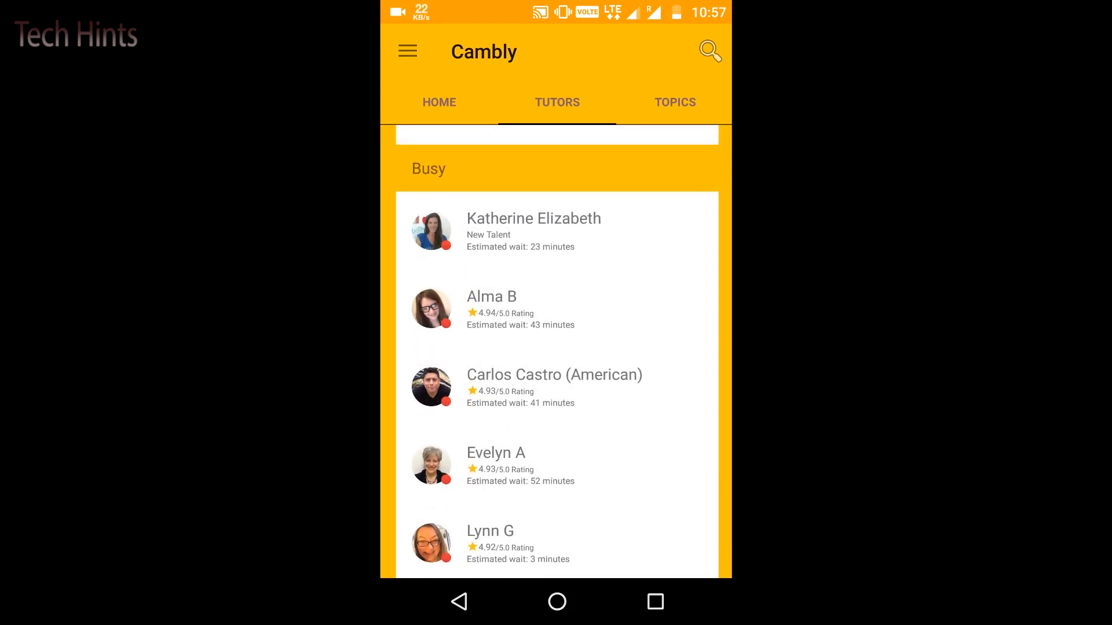
Browse the Topics library, seeing materials like Road Rage and 50 Common Phrasal Verbs.
left_click(674, 102)
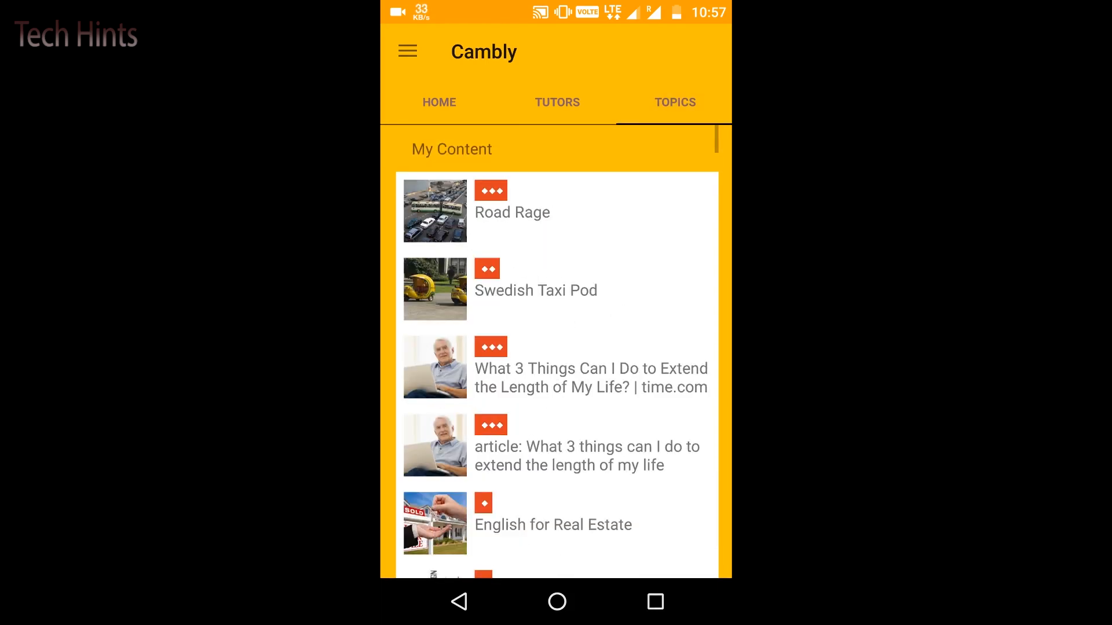
scroll("down", 3)
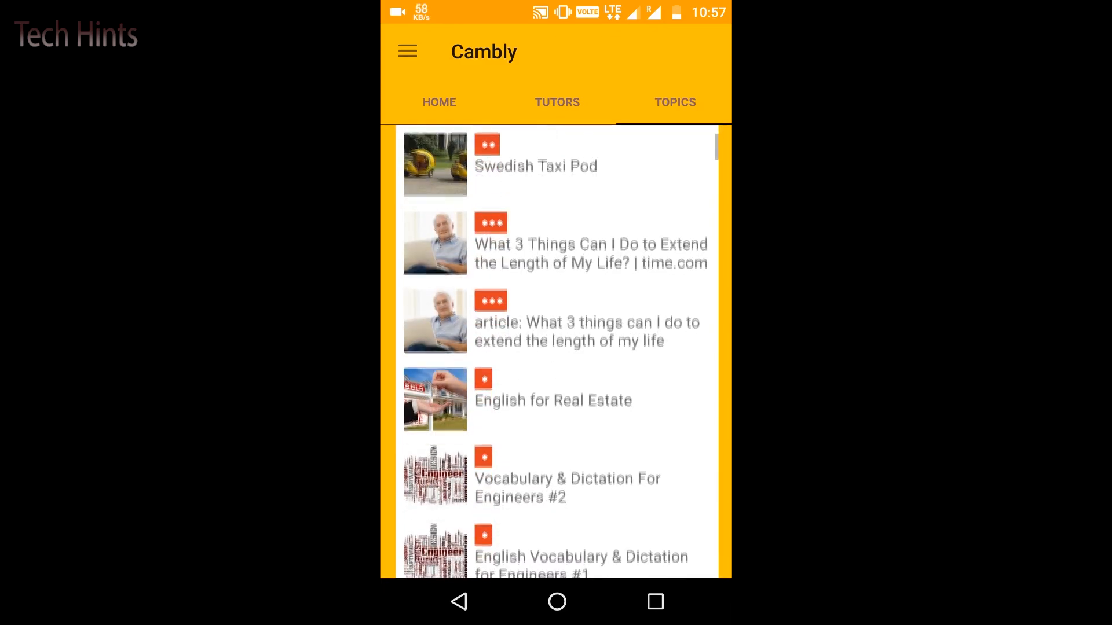
scroll("down", 3)
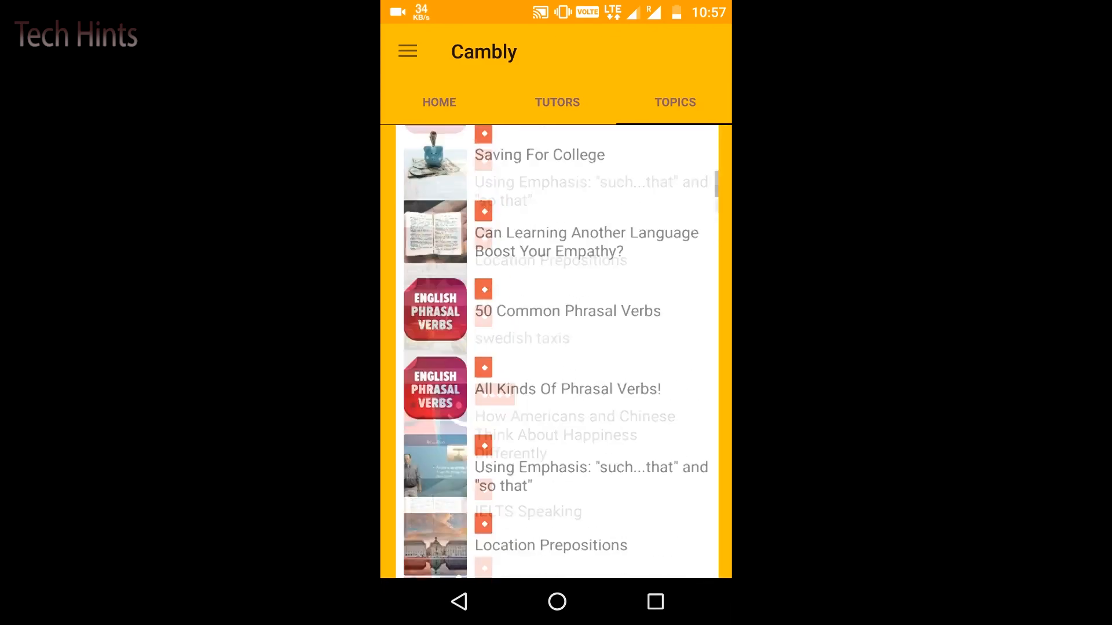
Reach the History page via the menu, peek at the 9/11/17 lesson entry, and return.
left_click(407, 51)
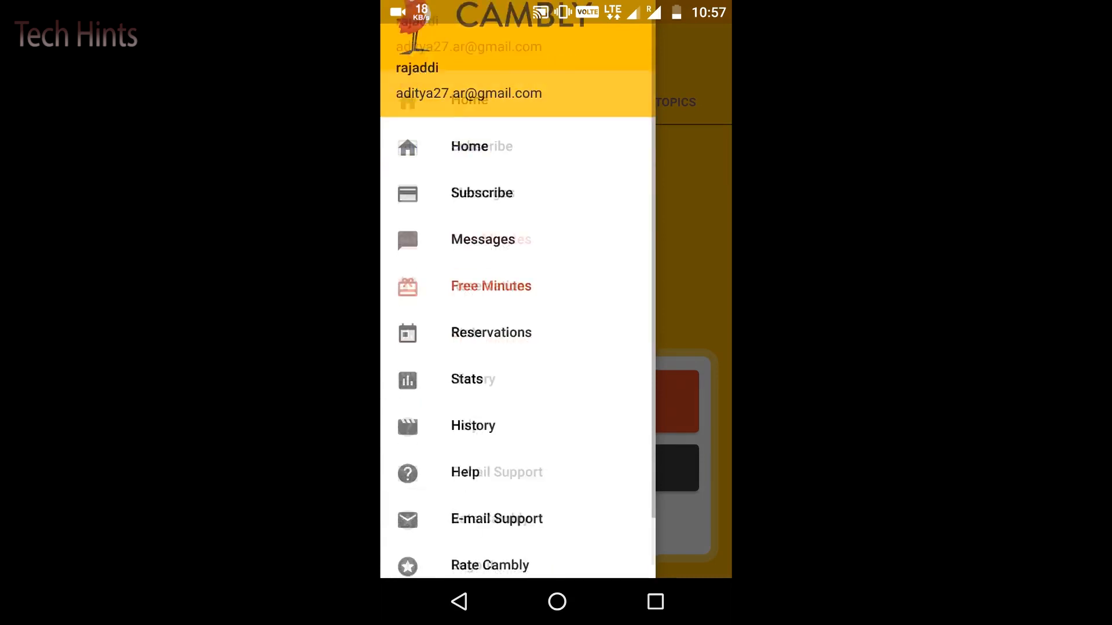
left_click(473, 425)
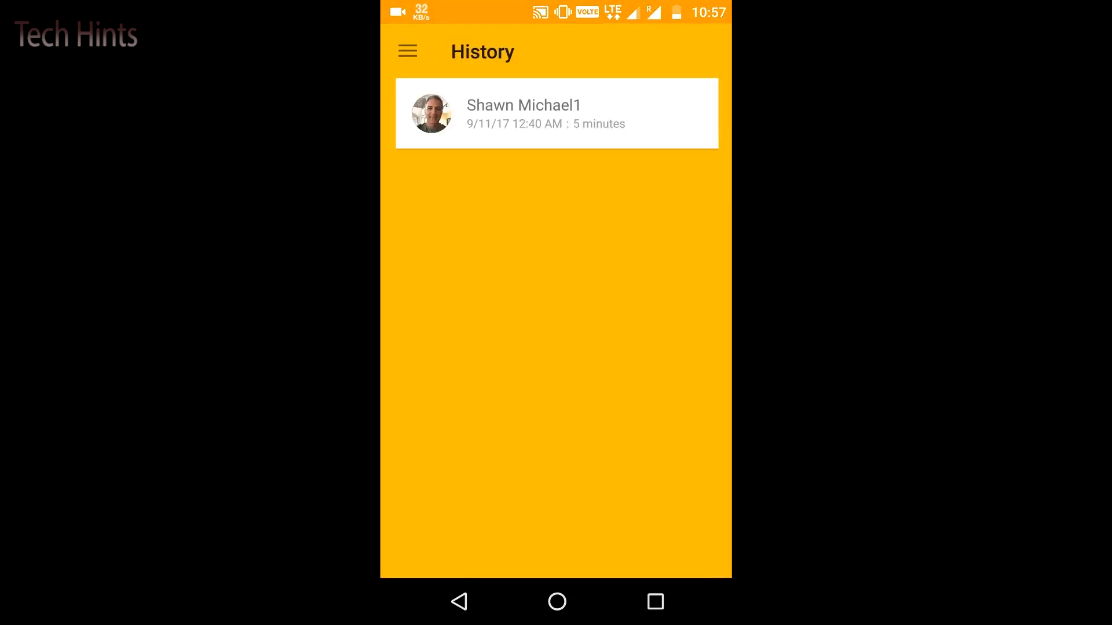
left_click(557, 113)
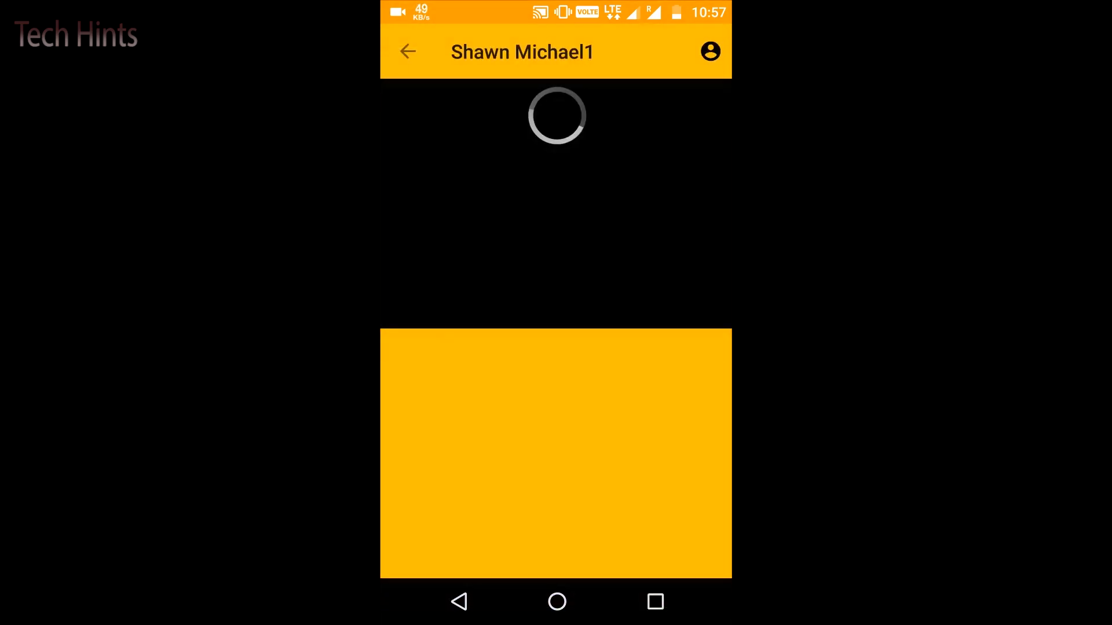
left_click(408, 51)
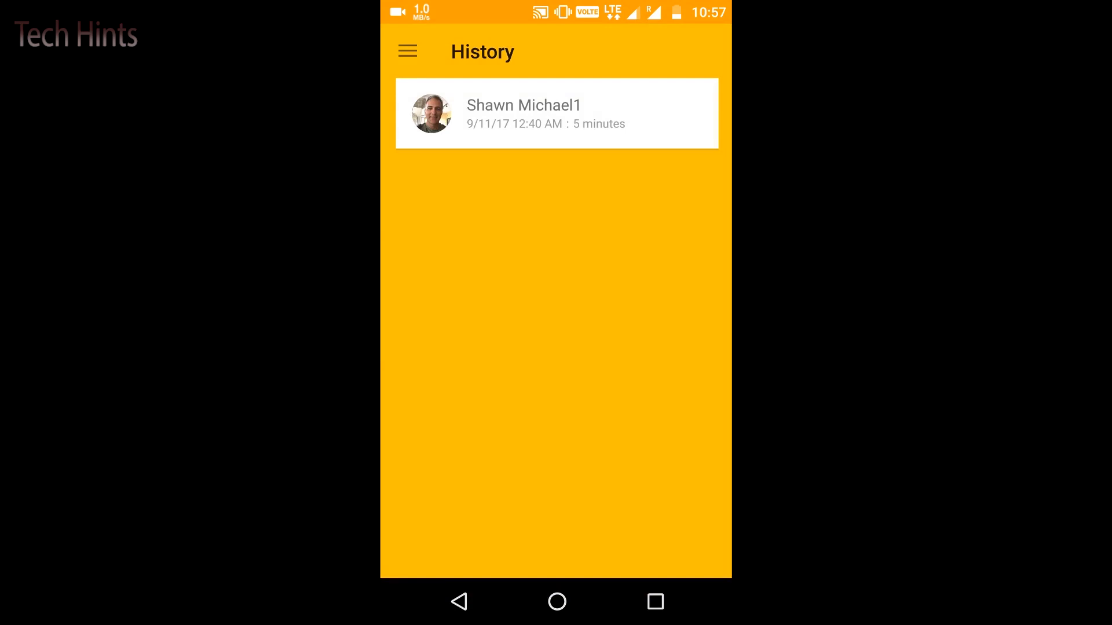
left_click(557, 114)
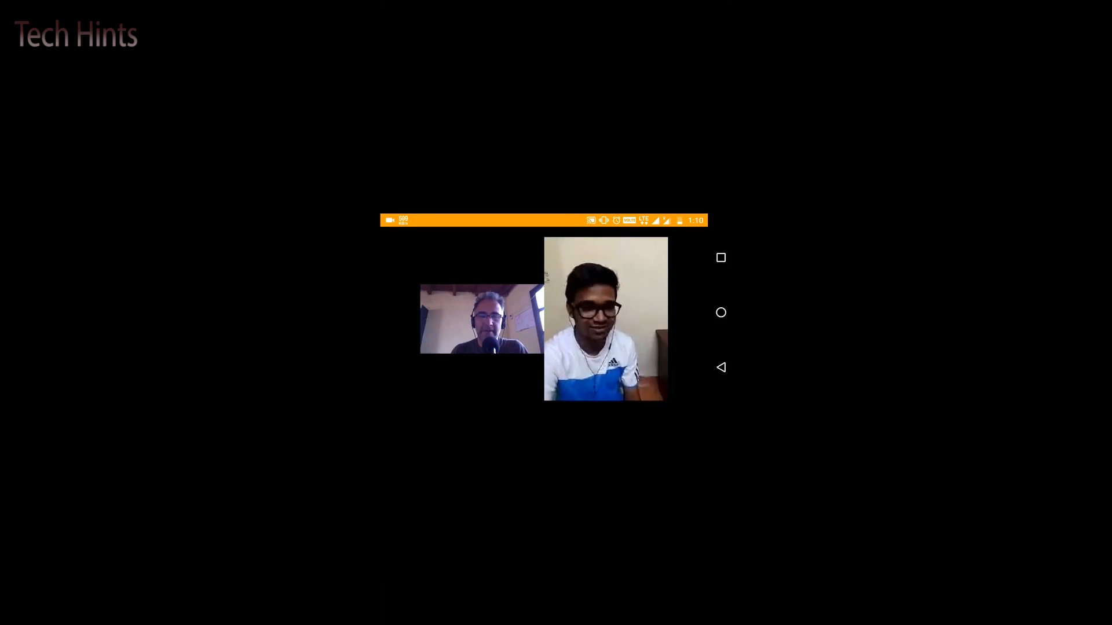